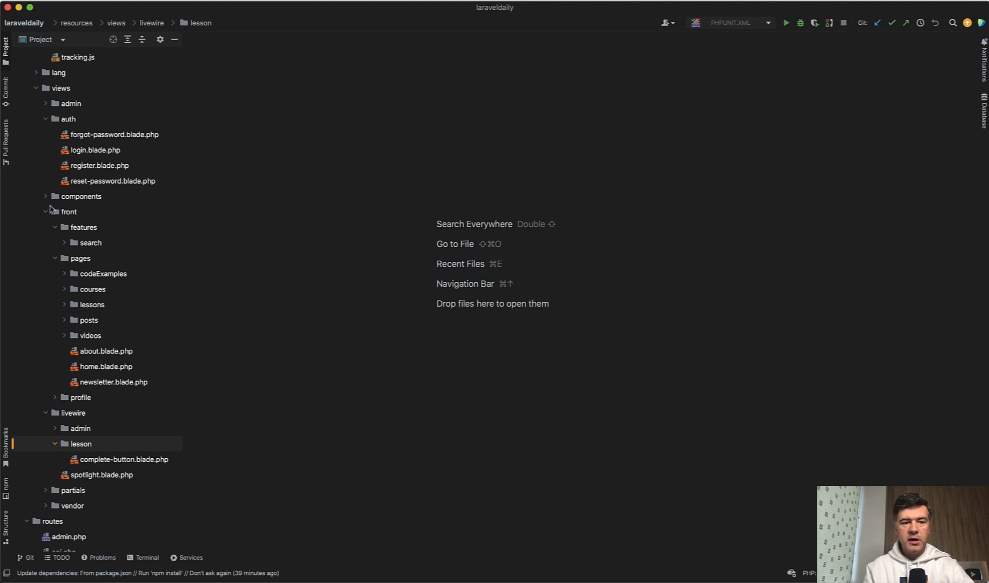
pyautogui.moveTo(52, 343)
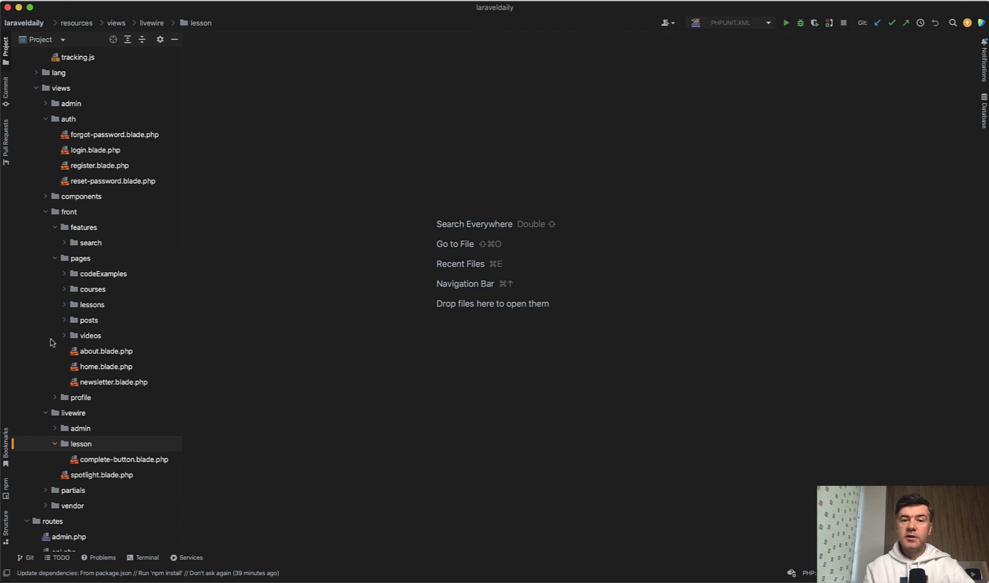
# - Scroll the GitHub views folder to show course.blade.php and home.blade.php
pyautogui.scroll(-3)
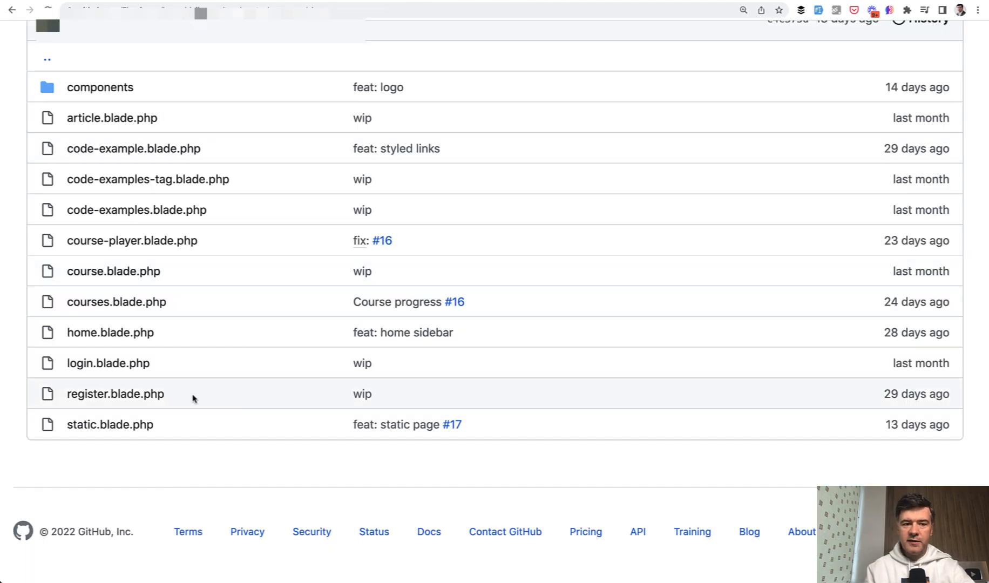
pyautogui.moveTo(110, 256)
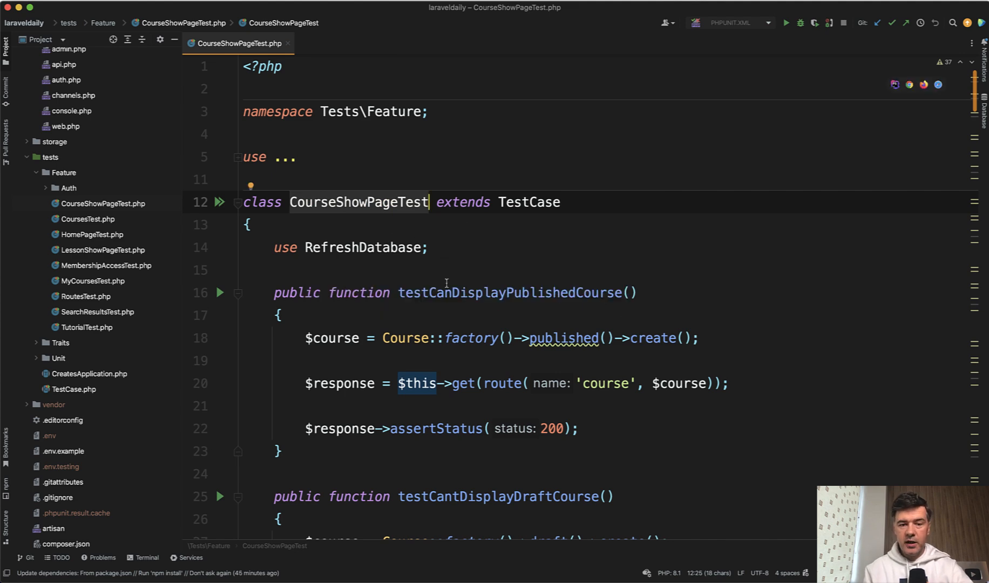
# - Open CourseShowPageTest.php and scroll through its published and draft course tests
pyautogui.doubleClick(508, 267)
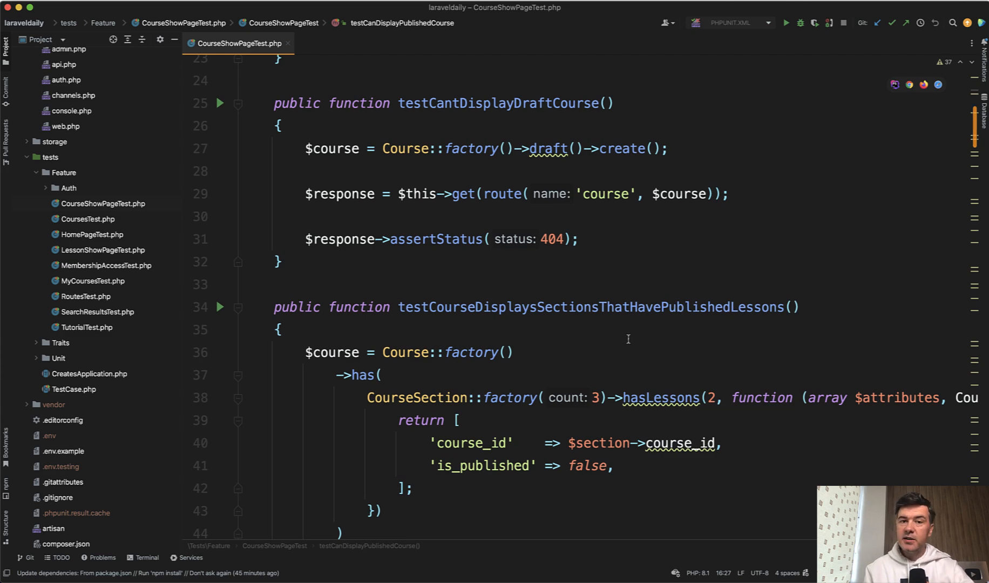
pyautogui.scroll(-3)
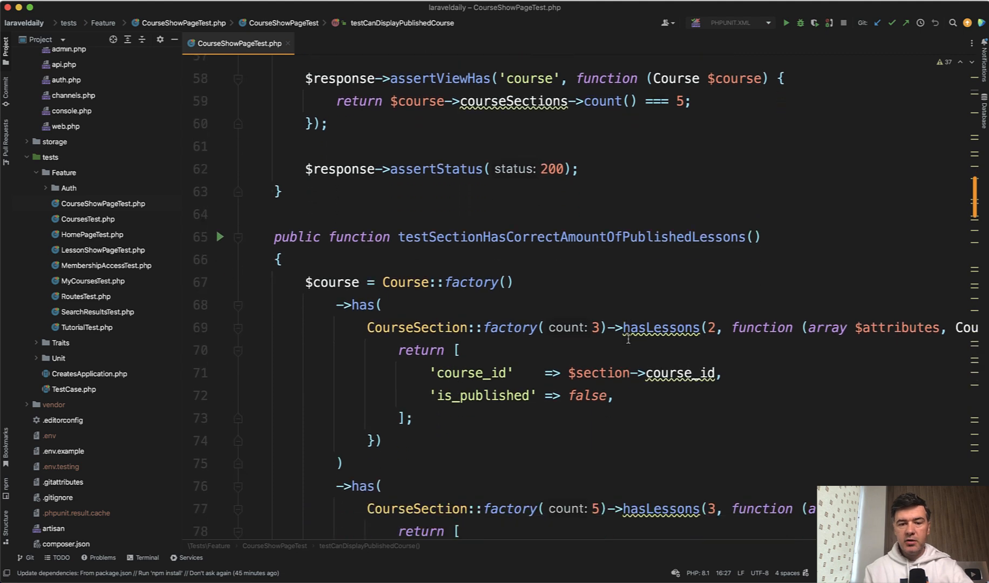
pyautogui.scroll(-3)
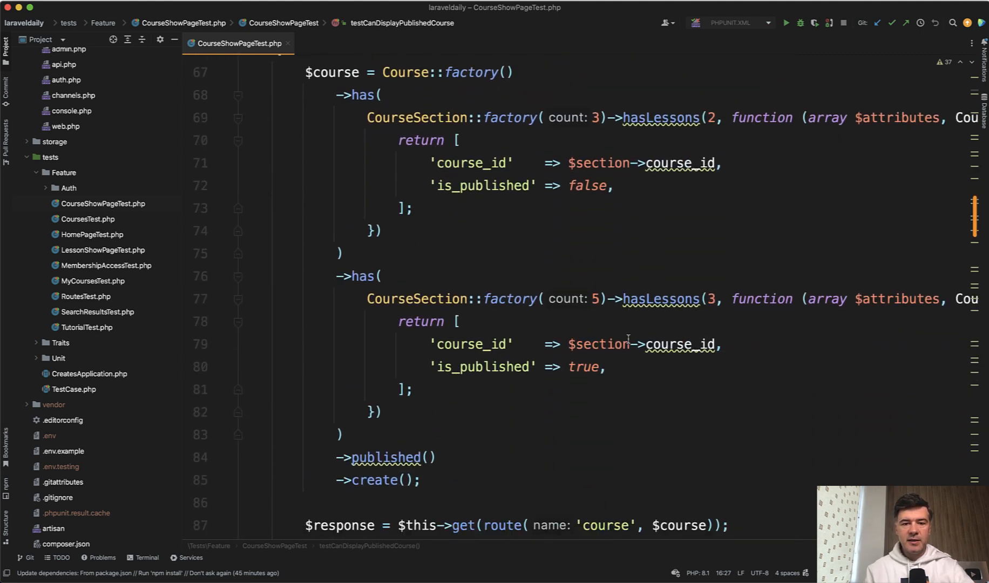
pyautogui.scroll(-3)
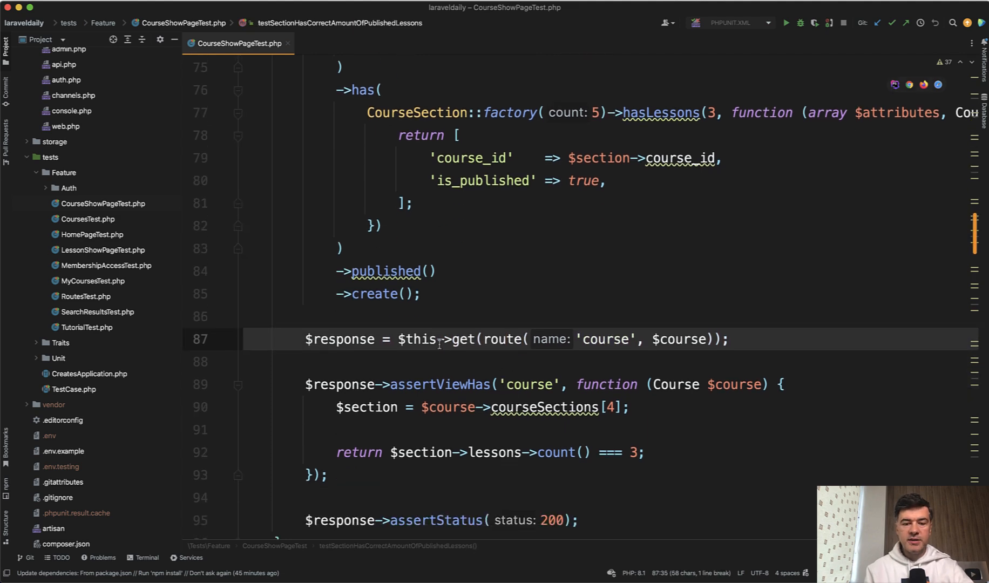
pyautogui.scroll(-3)
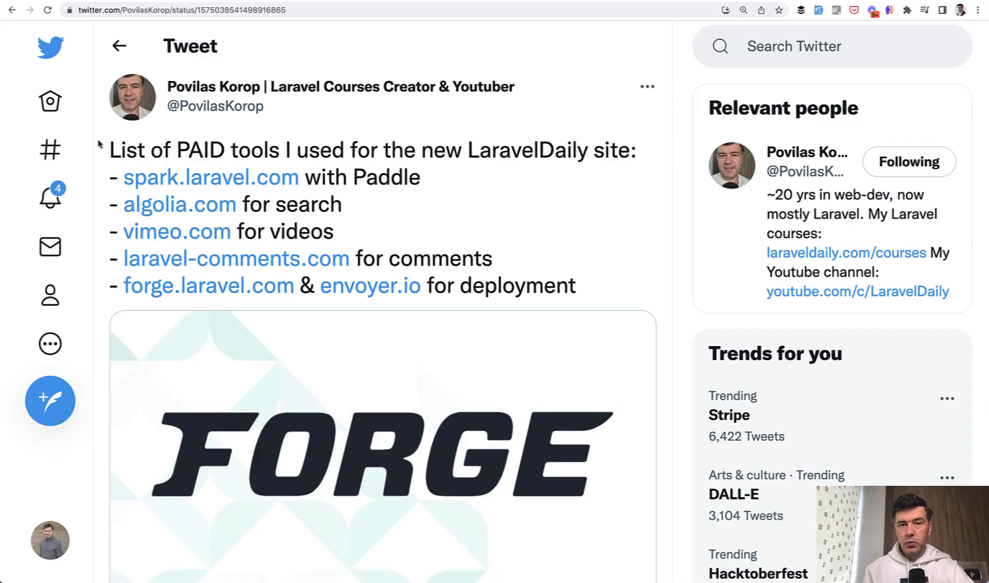
pyautogui.moveTo(107, 168)
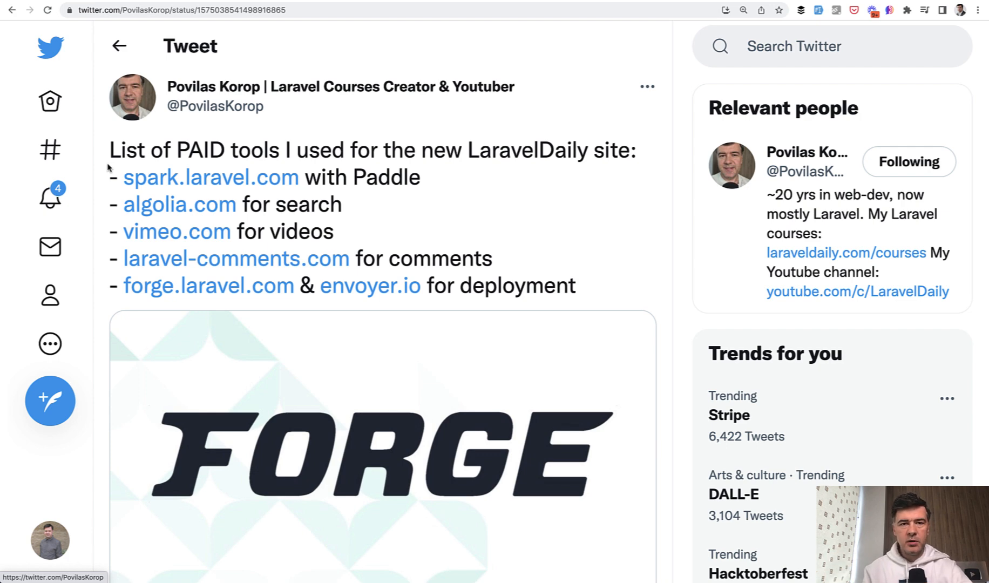
# - Scroll the tweet listing paid tools like Spark, Algolia and Forge
pyautogui.scroll(-3)
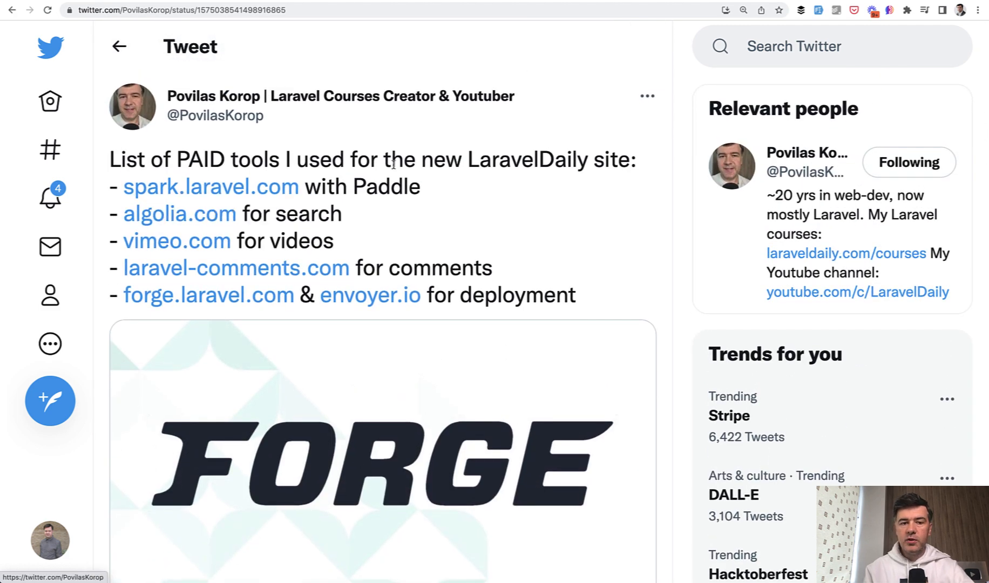
pyautogui.moveTo(426, 189)
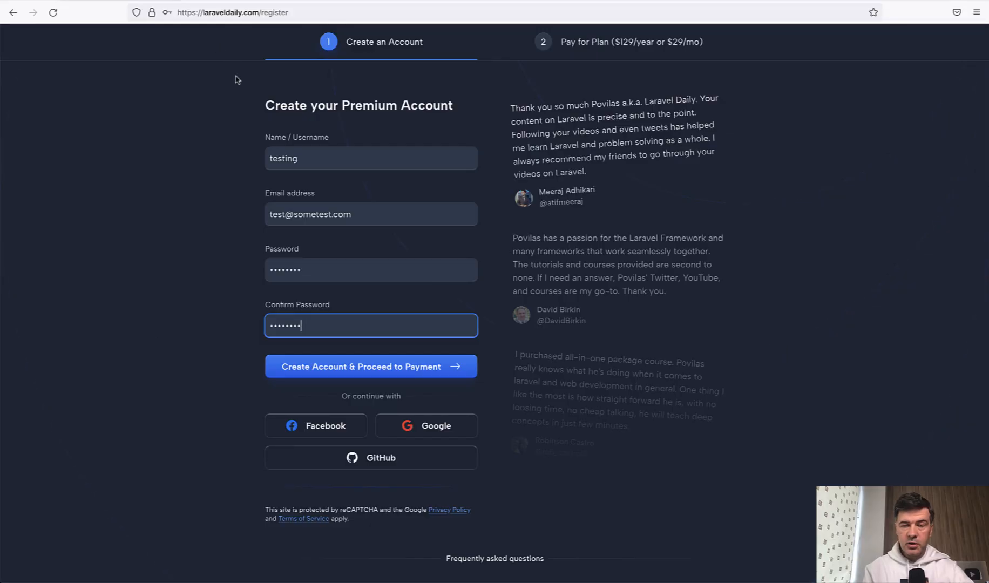
pyautogui.moveTo(509, 390)
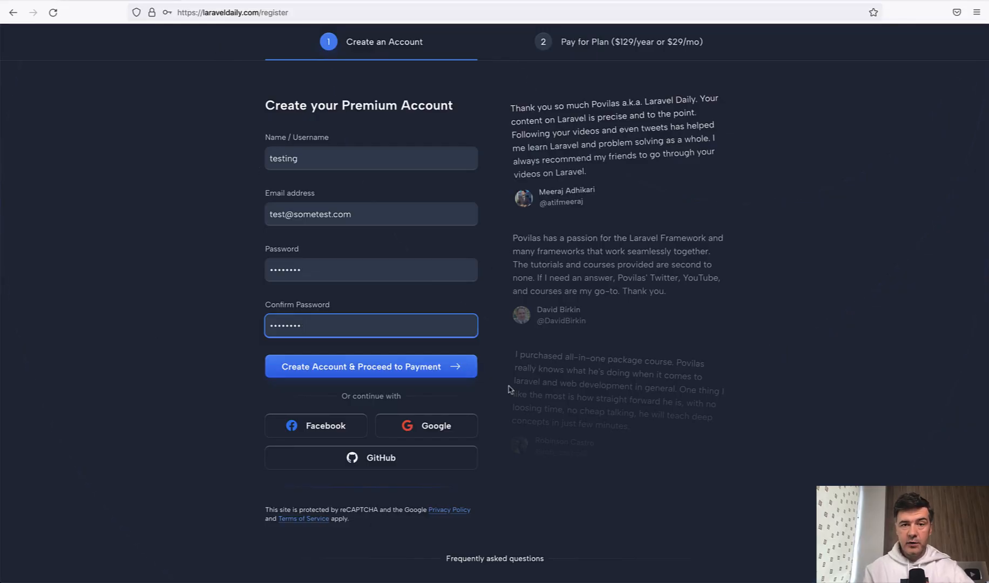
# - Create the test premium account, decline saving the login, and reach the $129 yearly plan
pyautogui.click(371, 367)
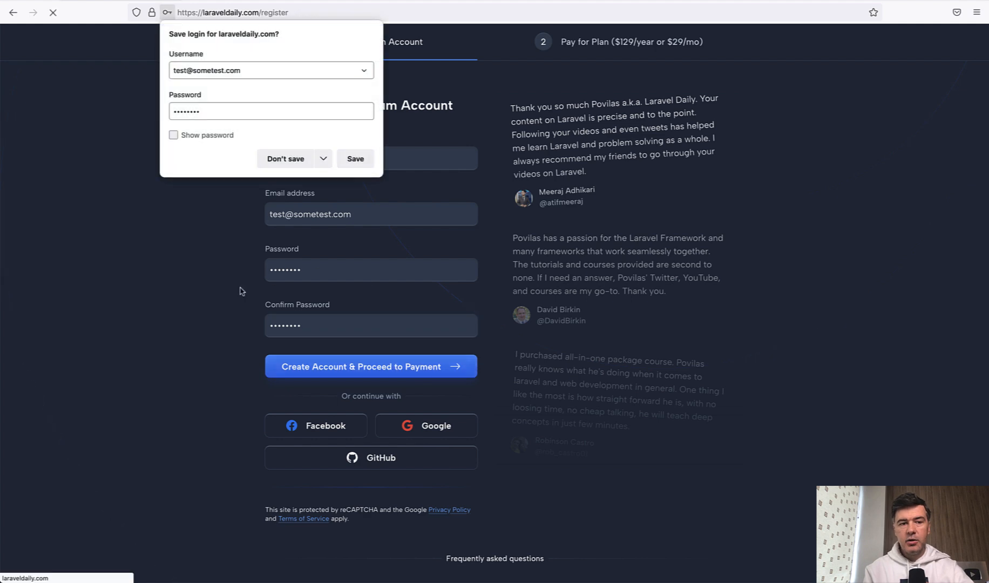
pyautogui.click(370, 367)
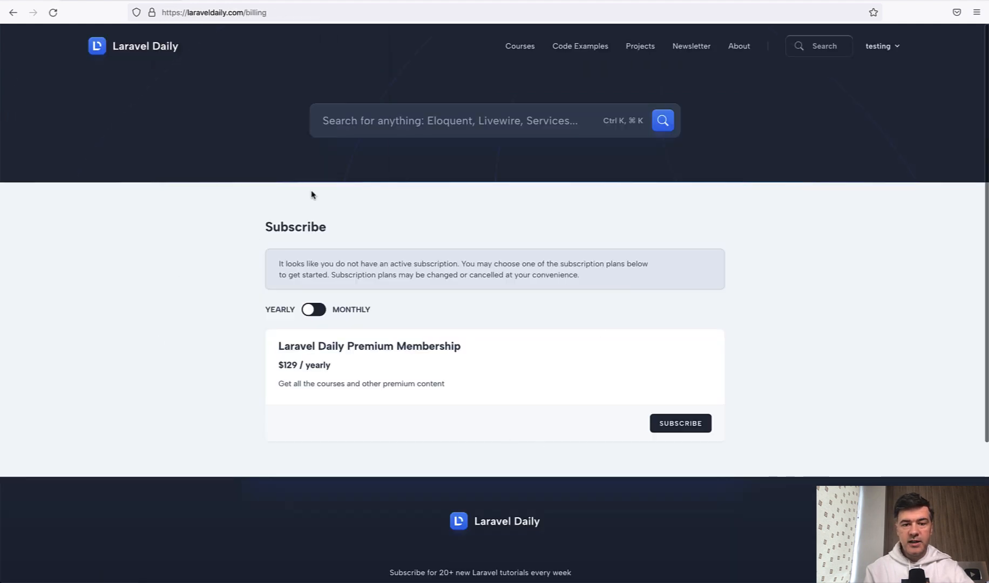
pyautogui.moveTo(195, 300)
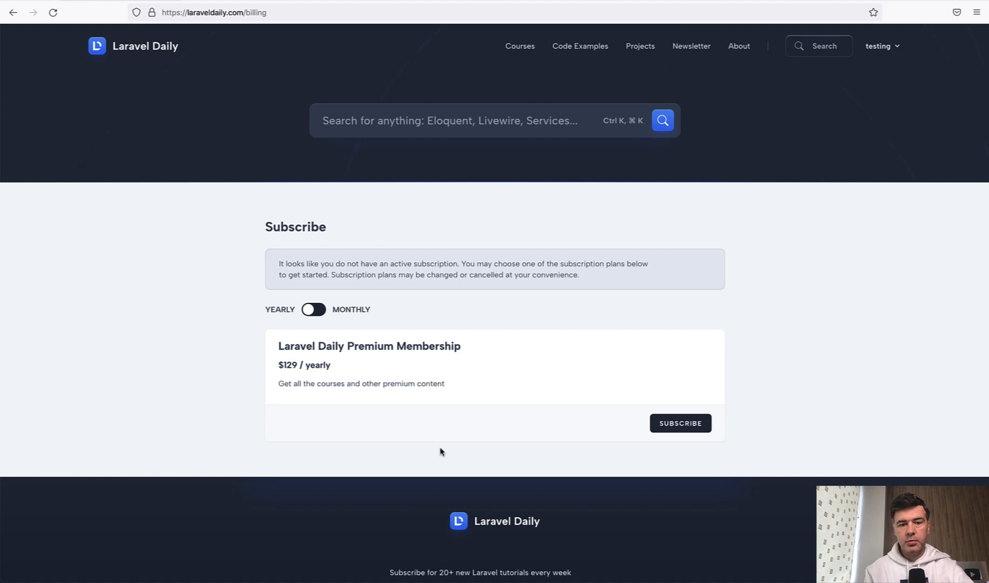
pyautogui.moveTo(272, 227); pyautogui.dragTo(300, 275)
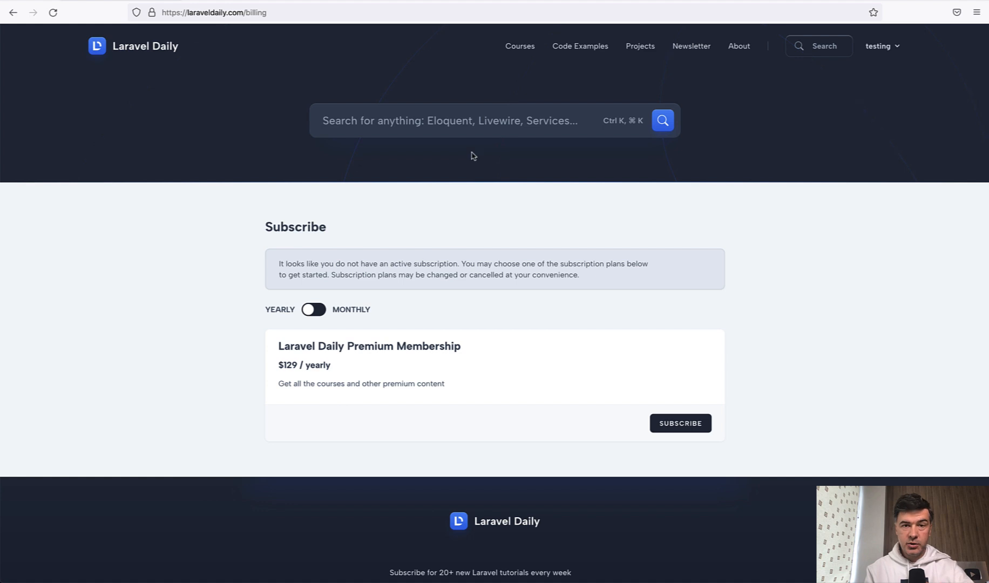
pyautogui.moveTo(309, 501)
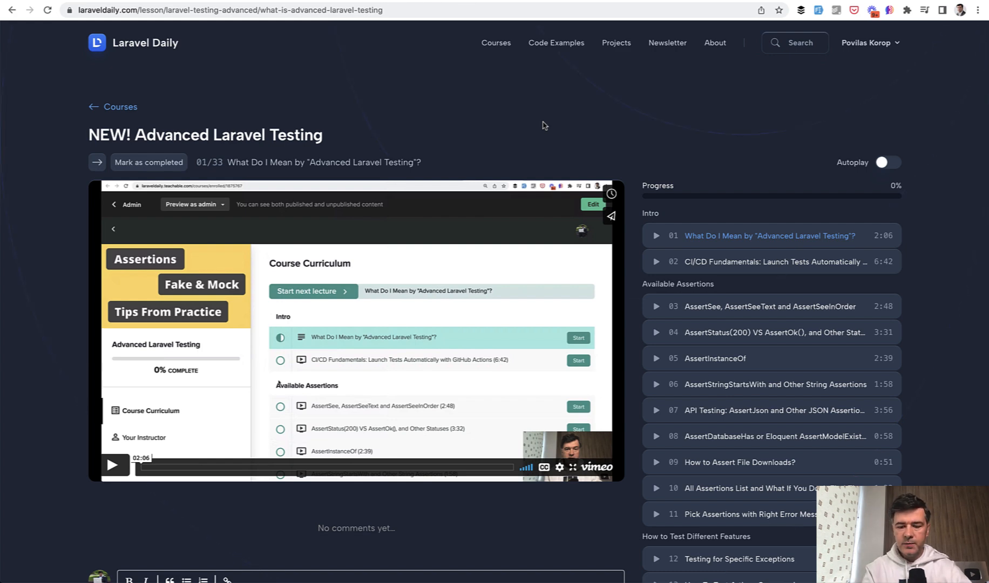
# - Search the site for 'livewire' and scroll through the course and tutorial results
pyautogui.click(795, 42)
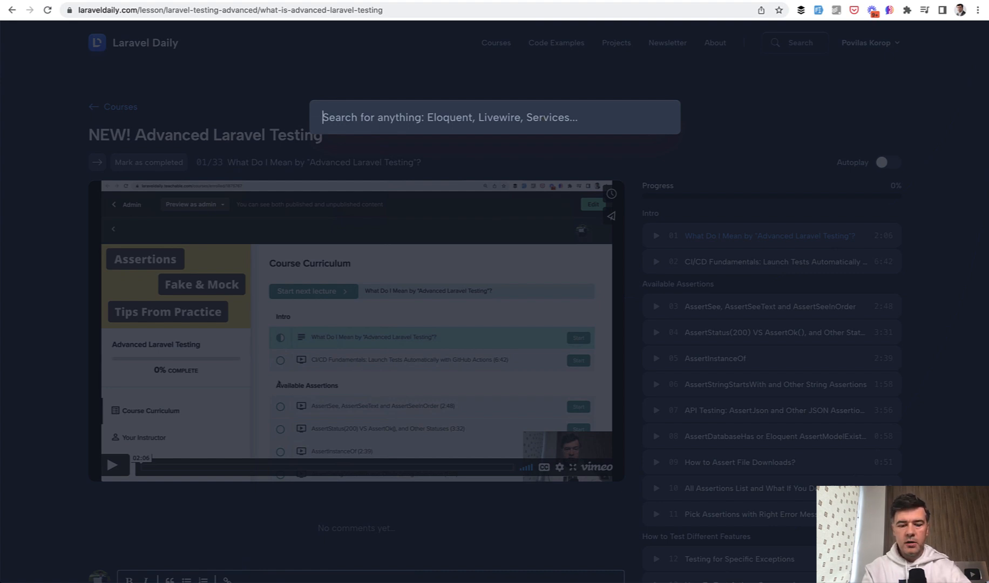
pyautogui.write('livewire')
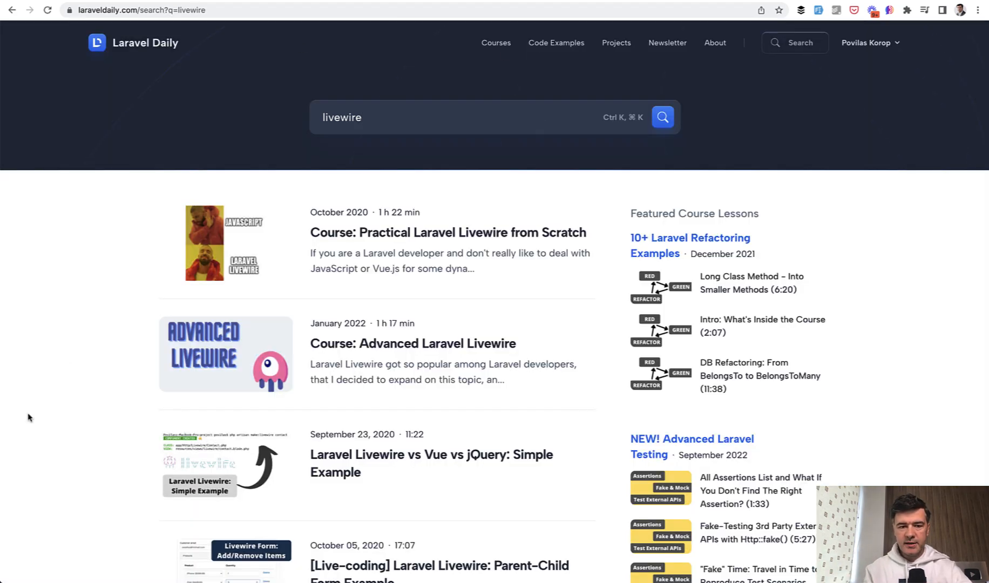
pyautogui.scroll(-3)
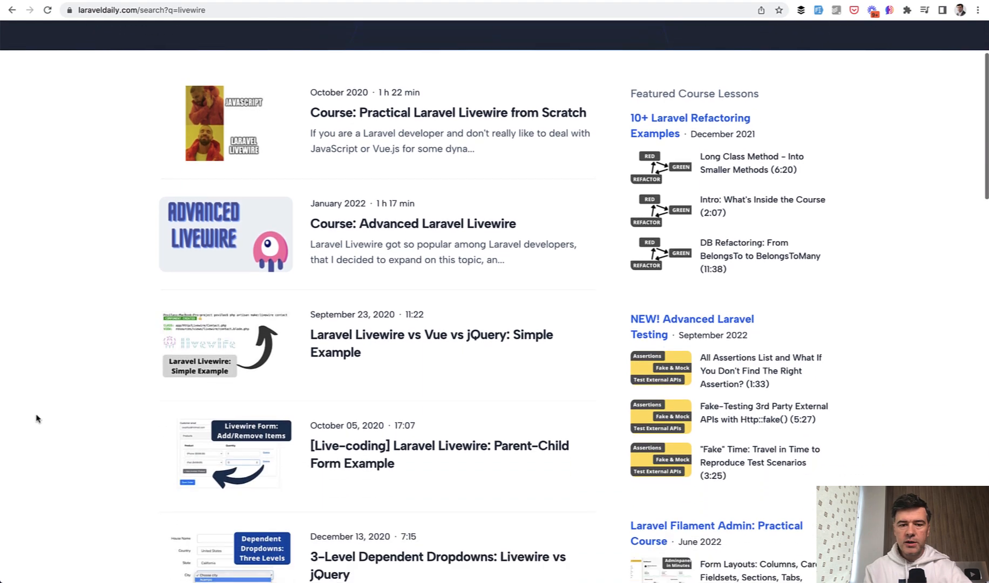
pyautogui.scroll(-3)
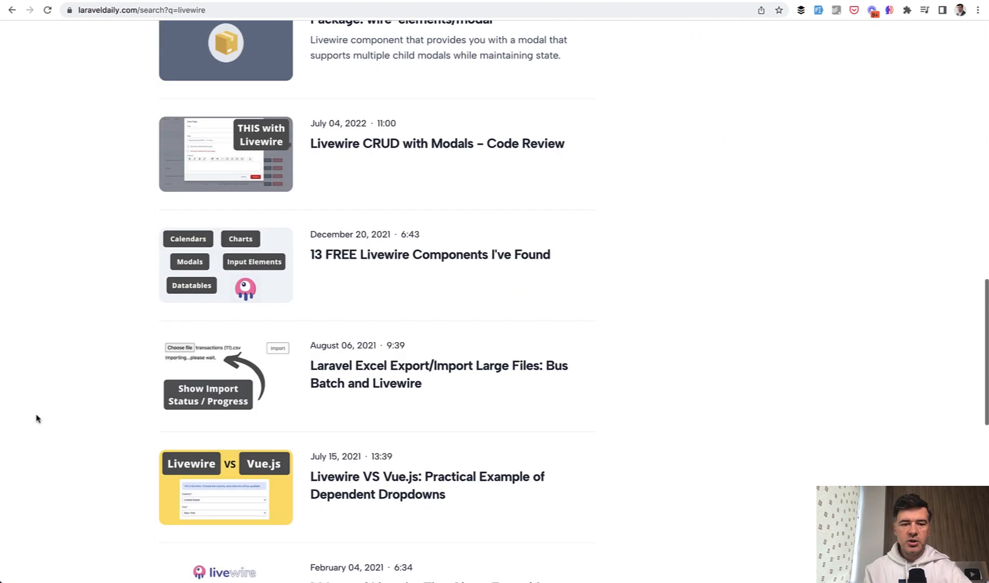
pyautogui.scroll(3)
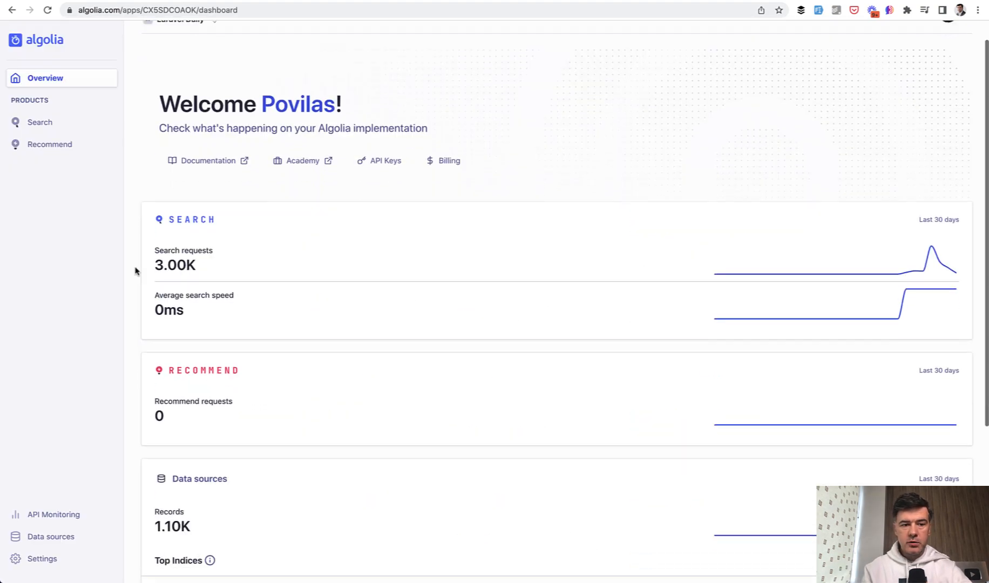
# - Scroll to Top Indices in Algolia and browse the posts index records
pyautogui.scroll(-3)
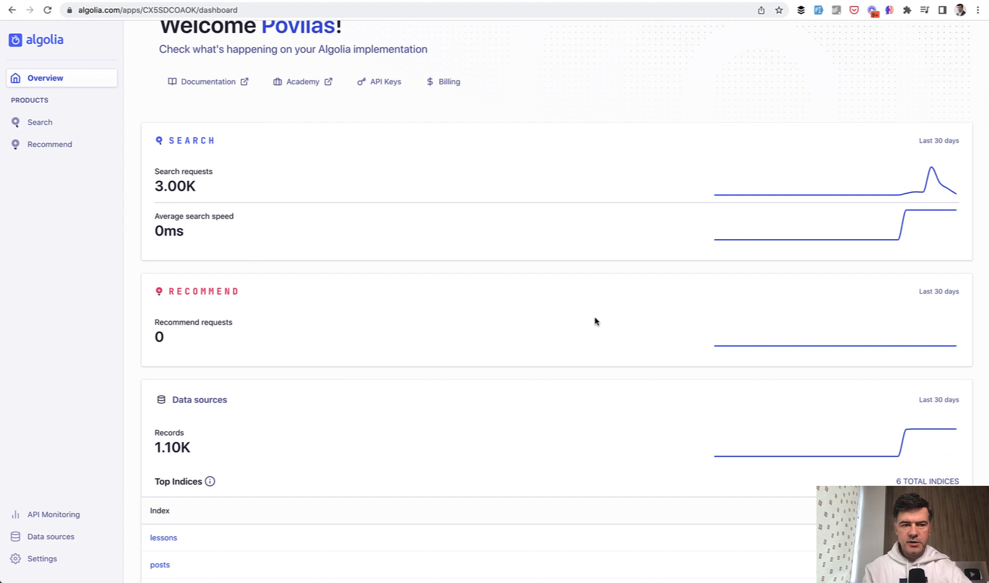
pyautogui.scroll(-3)
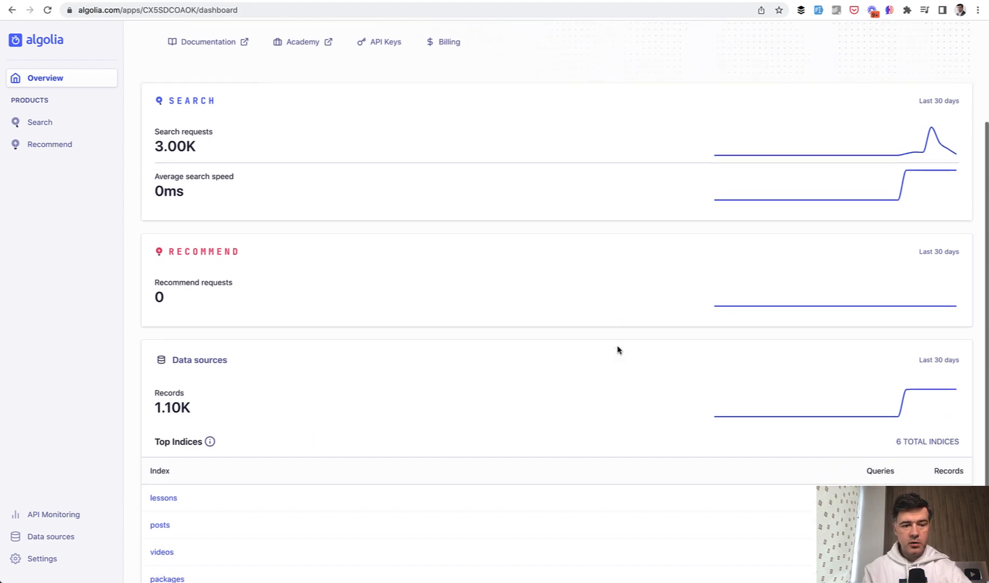
pyautogui.scroll(-3)
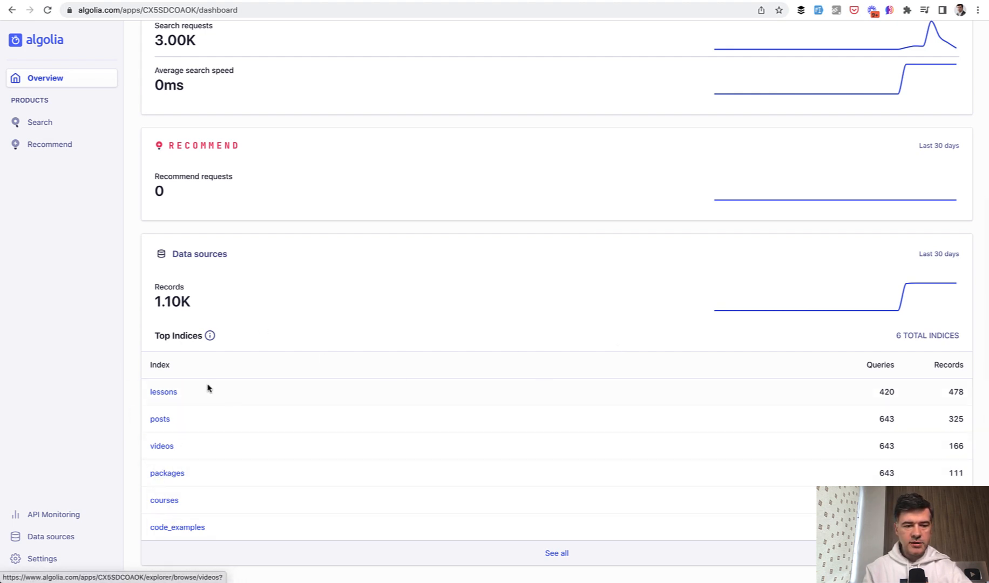
pyautogui.click(160, 418)
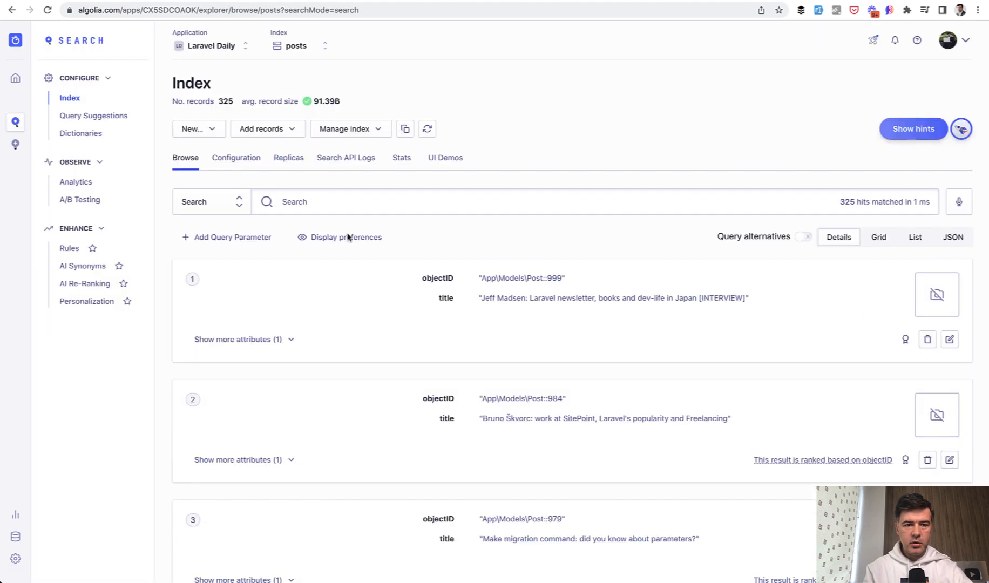
pyautogui.scroll(-3)
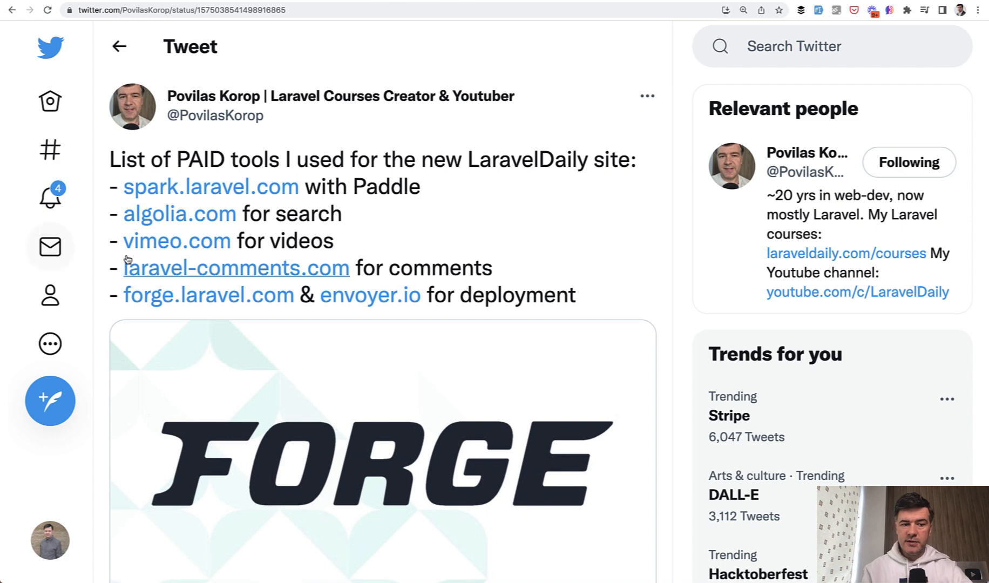
pyautogui.moveTo(564, 236)
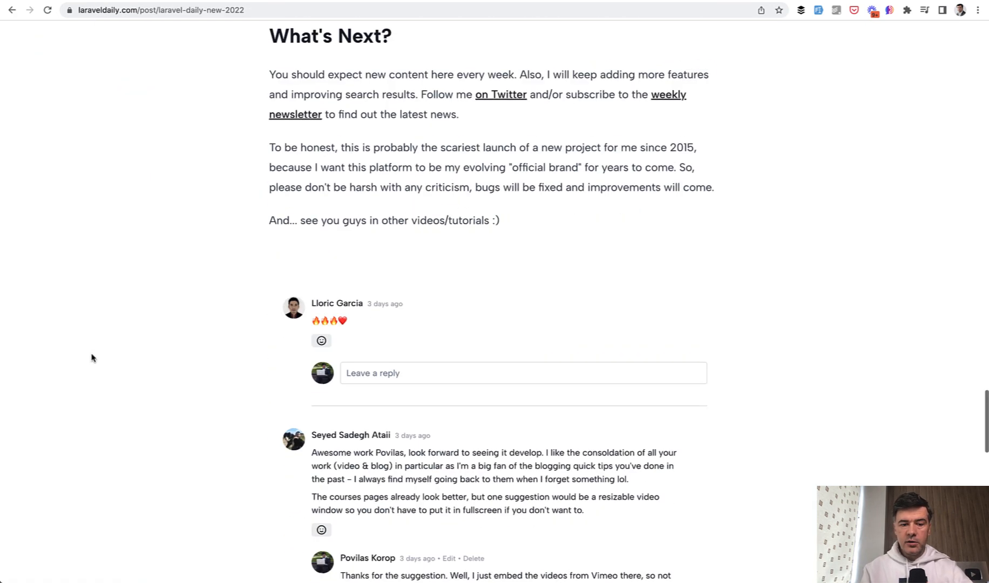
# - Scroll down the announcement post to read the reader comments
pyautogui.scroll(-3)
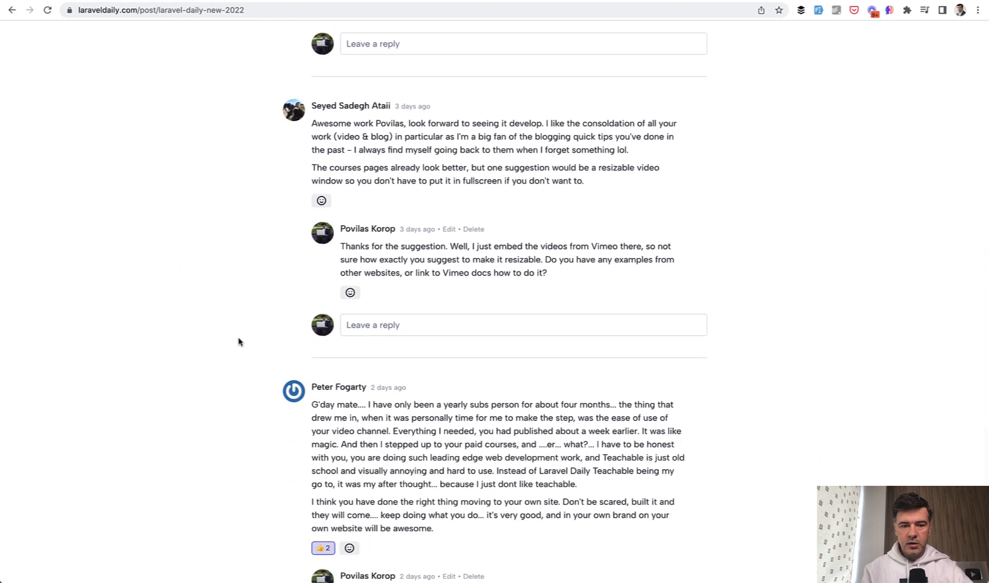
pyautogui.scroll(-3)
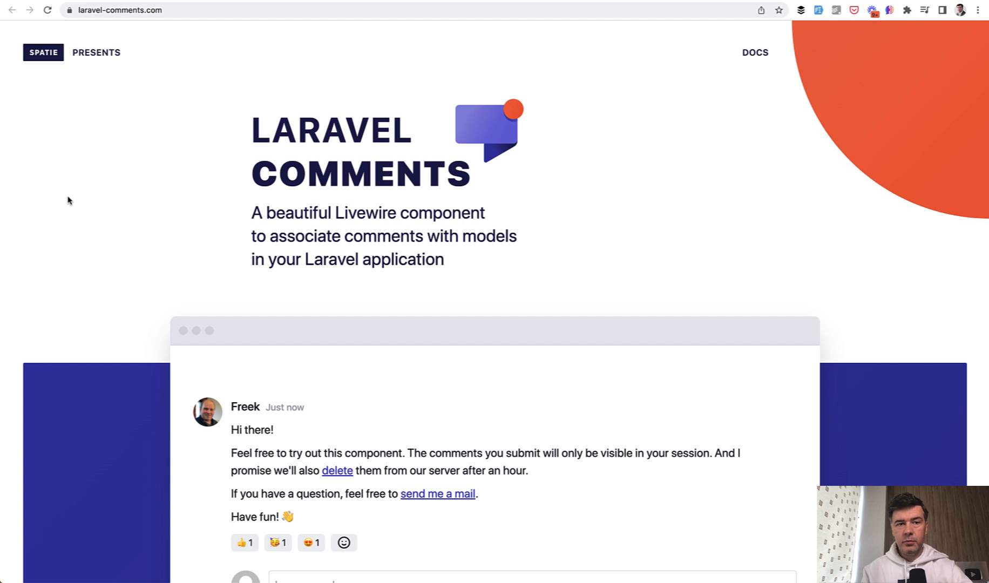
# - Scroll down laravel-comments.com to the demo comment box
pyautogui.scroll(-3)
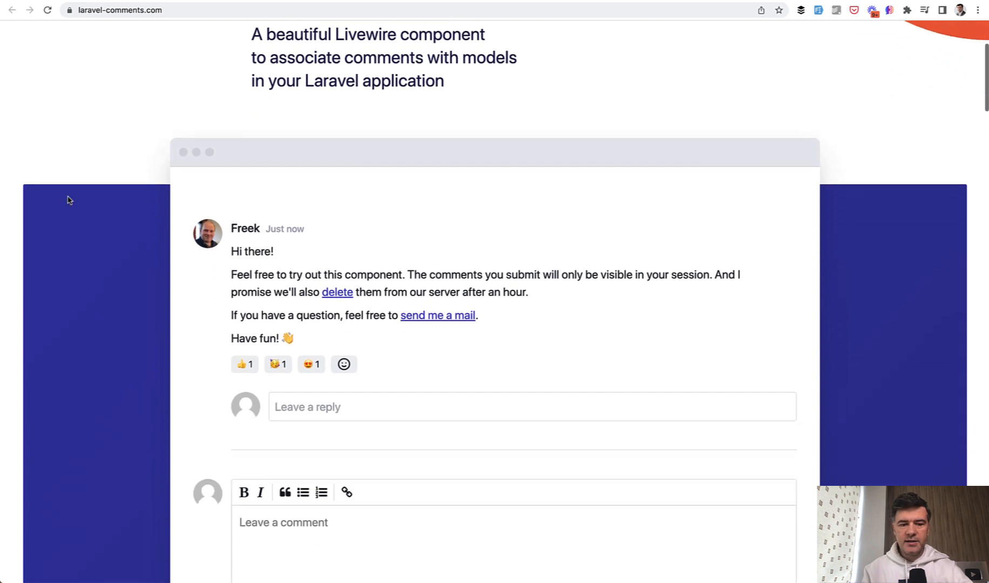
pyautogui.scroll(-3)
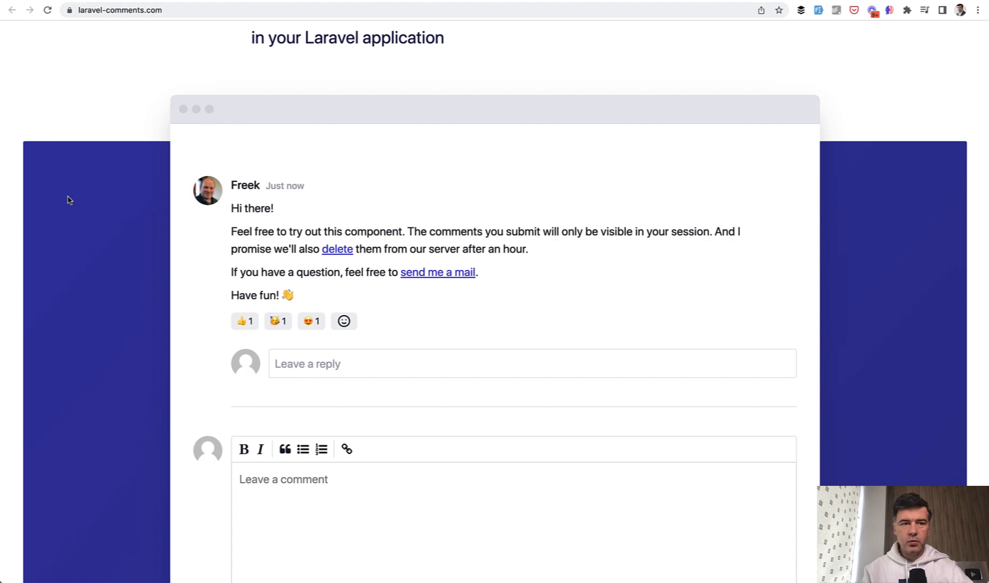
pyautogui.scroll(-3)
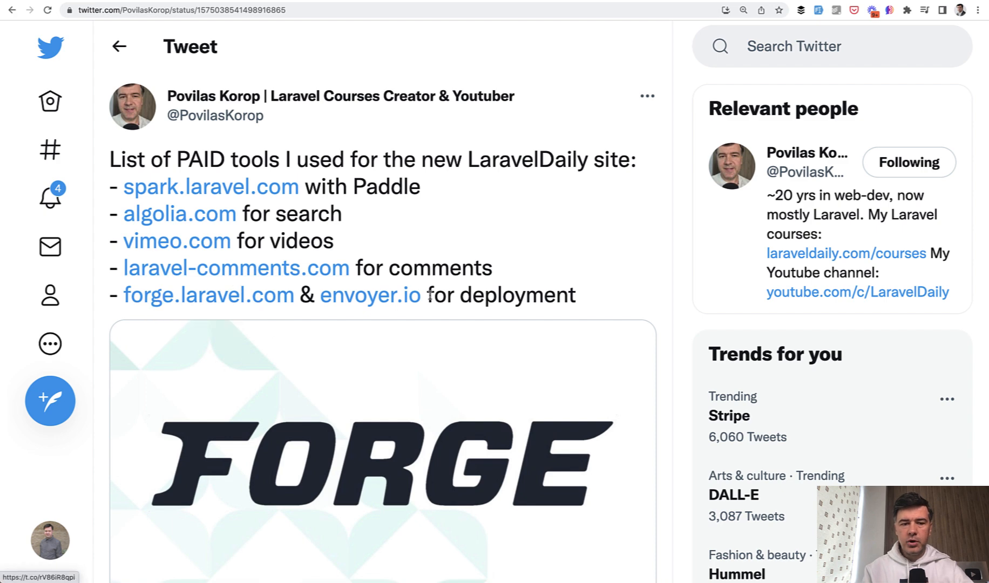
pyautogui.moveTo(661, 257)
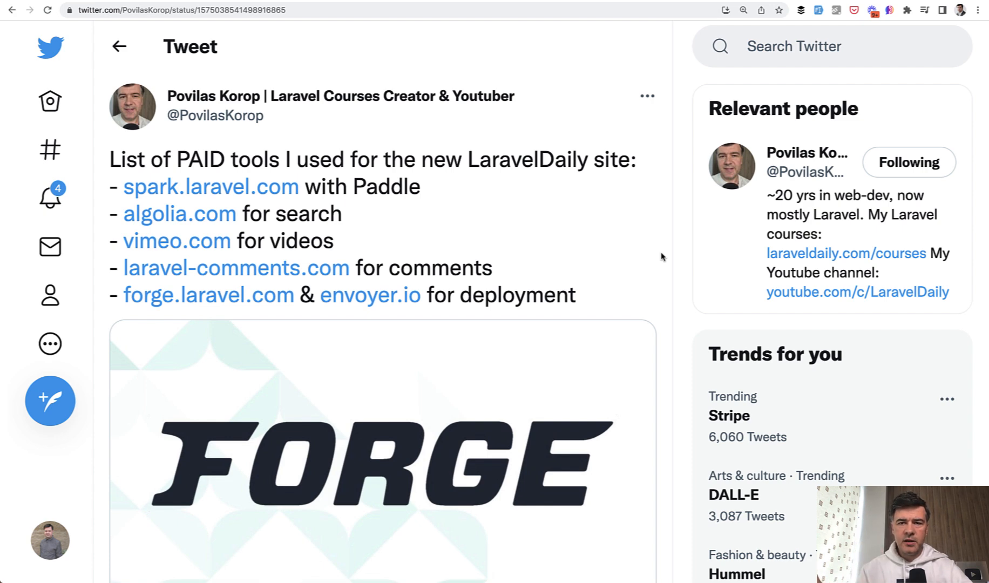
pyautogui.moveTo(672, 289)
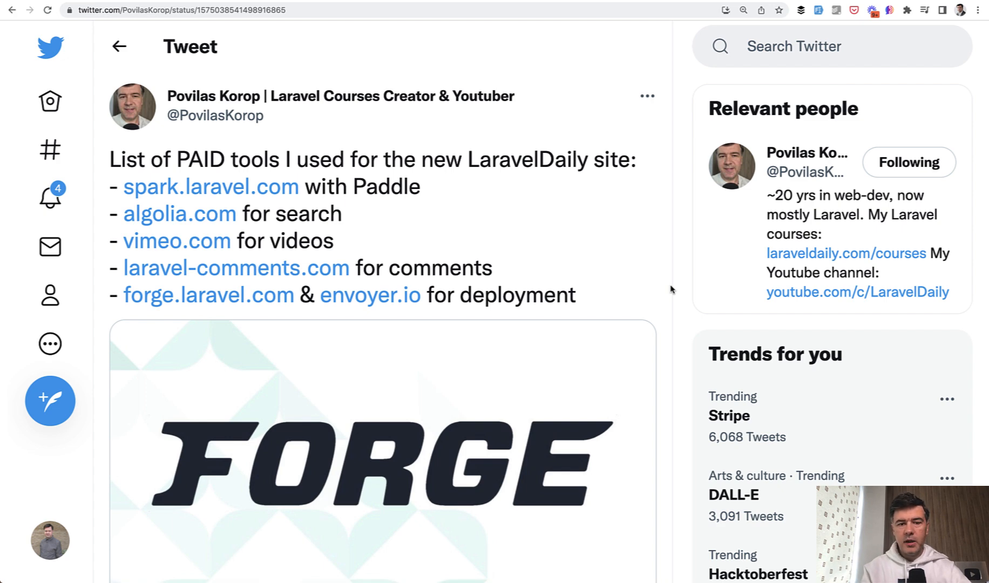
pyautogui.moveTo(672, 285)
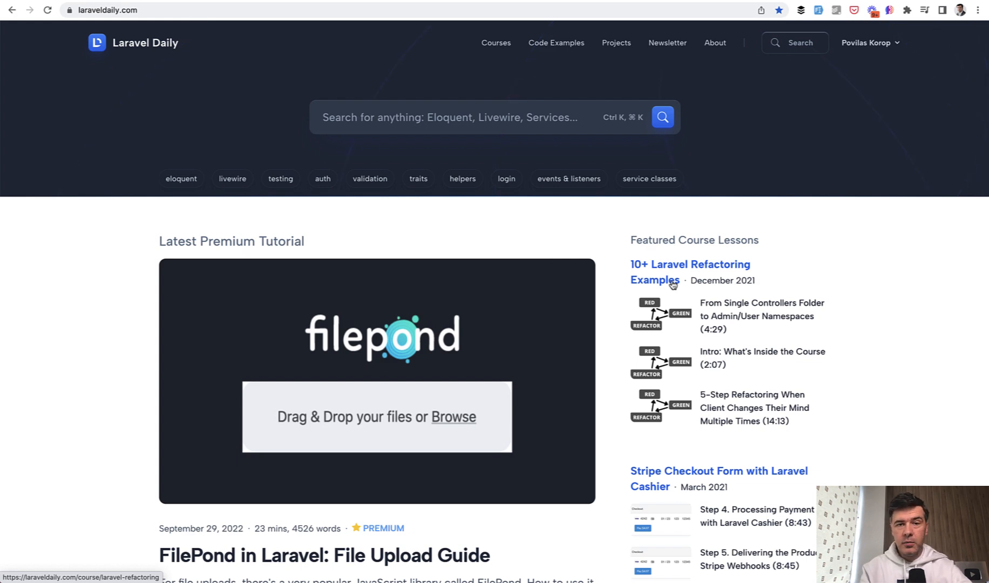
pyautogui.click(497, 42)
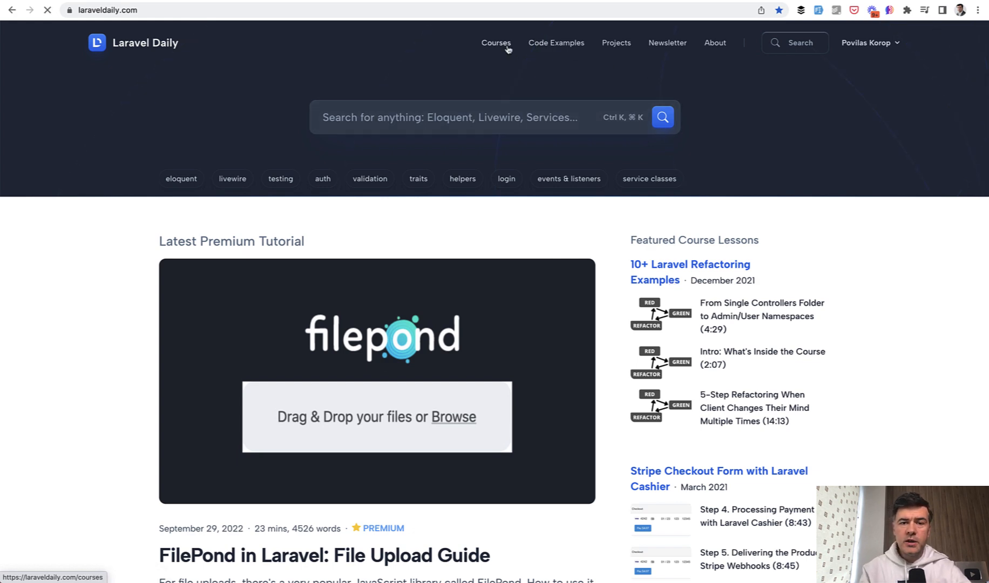
pyautogui.click(495, 42)
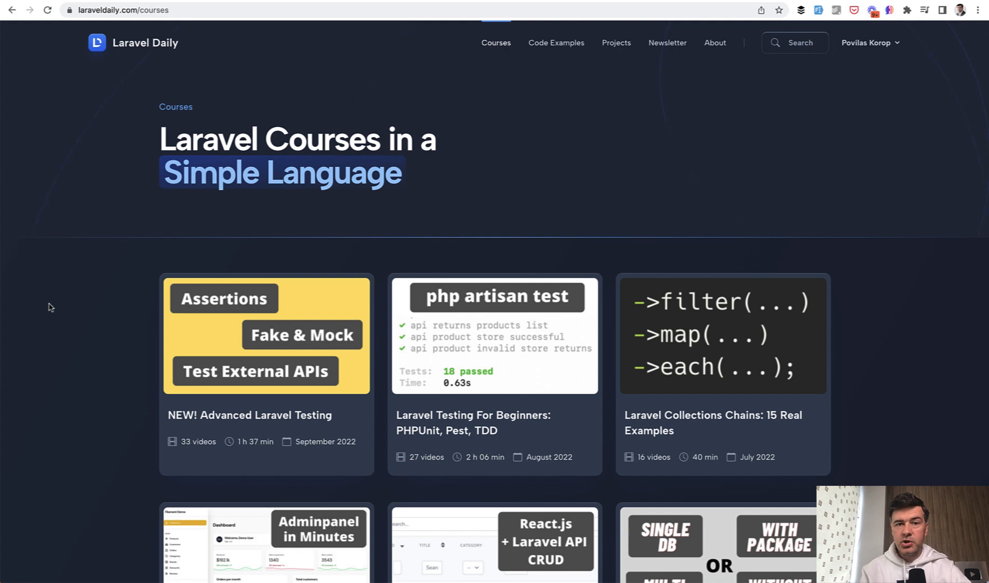
pyautogui.moveTo(459, 244)
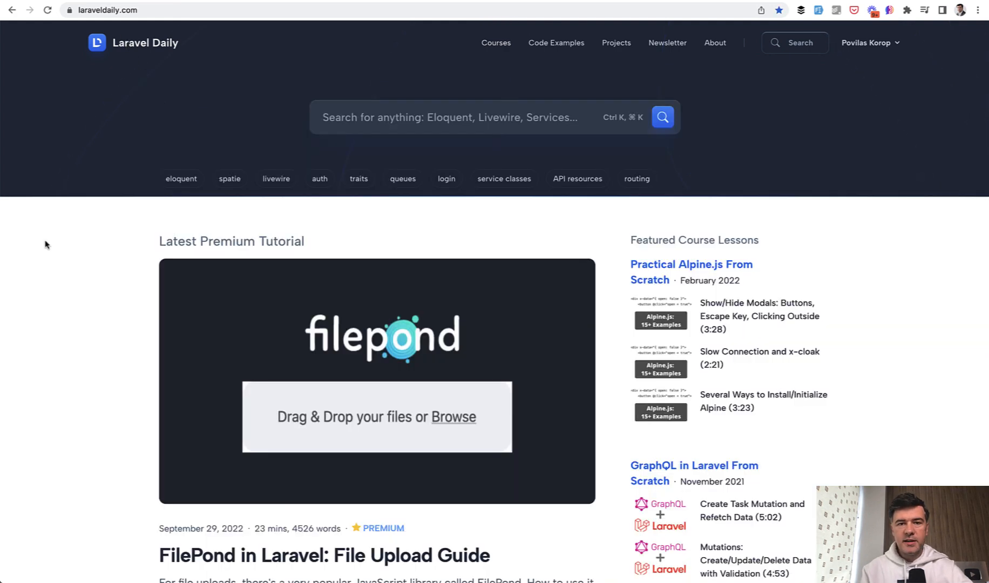
pyautogui.scroll(-3)
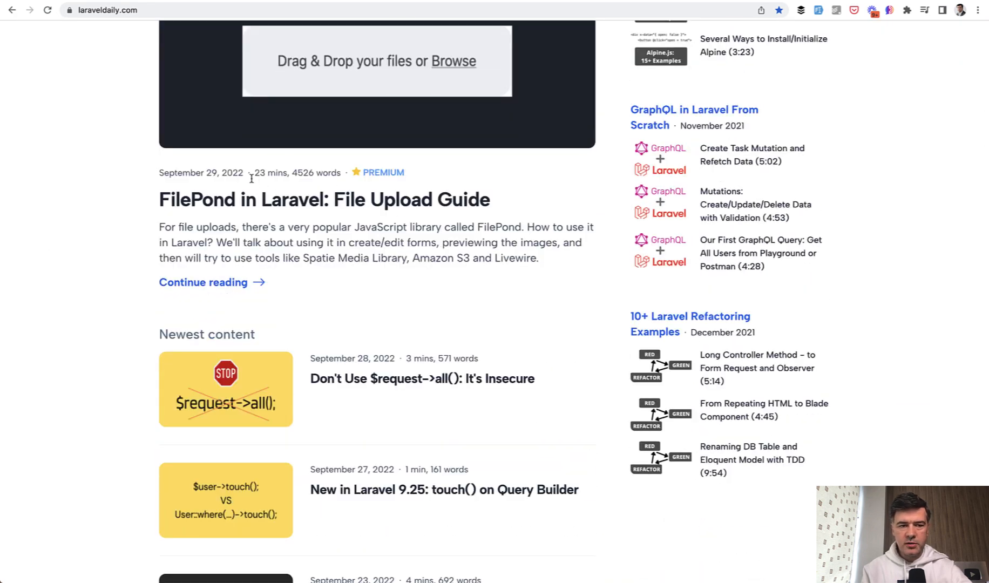
pyautogui.scroll(-3)
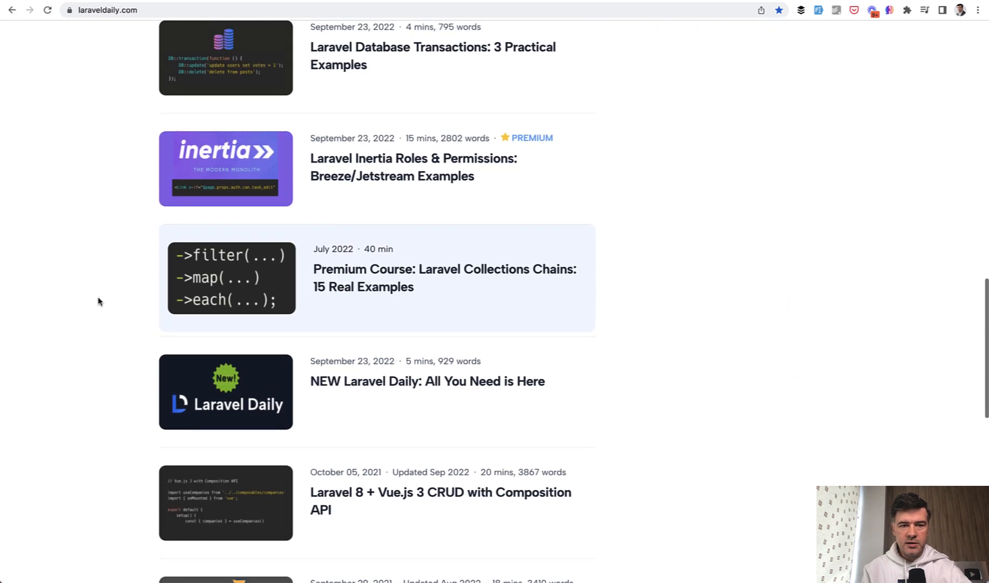
pyautogui.moveTo(488, 192)
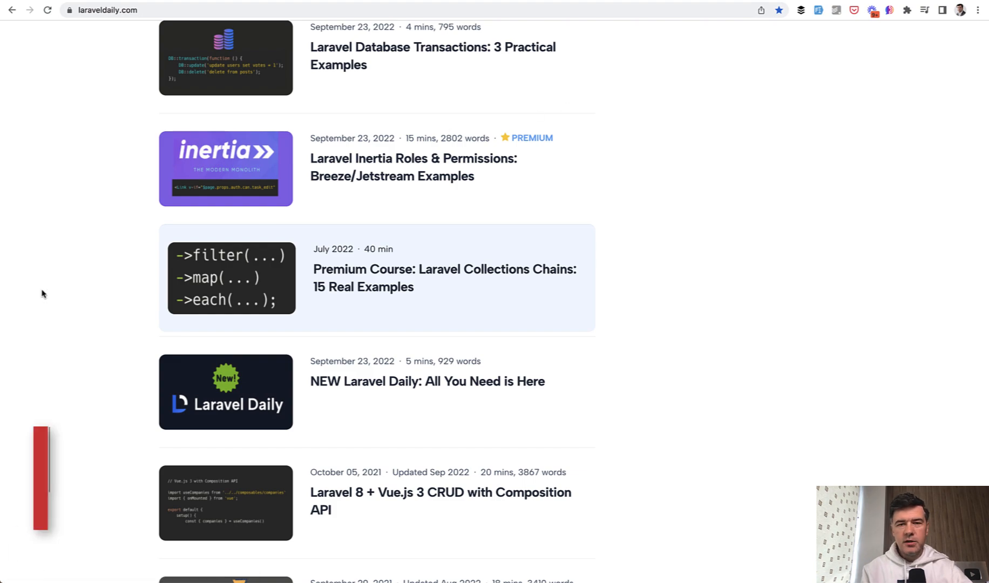
pyautogui.scroll(3)
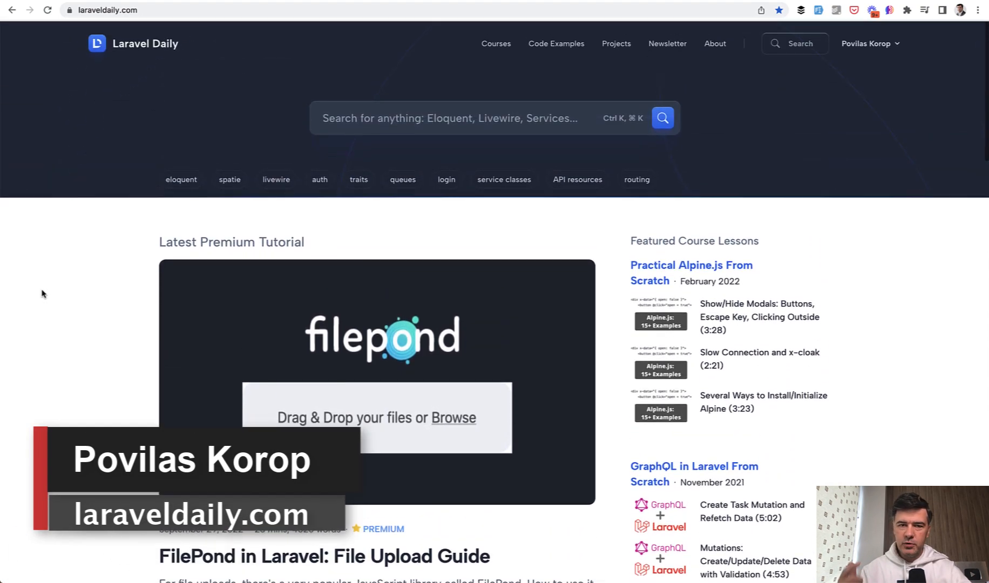